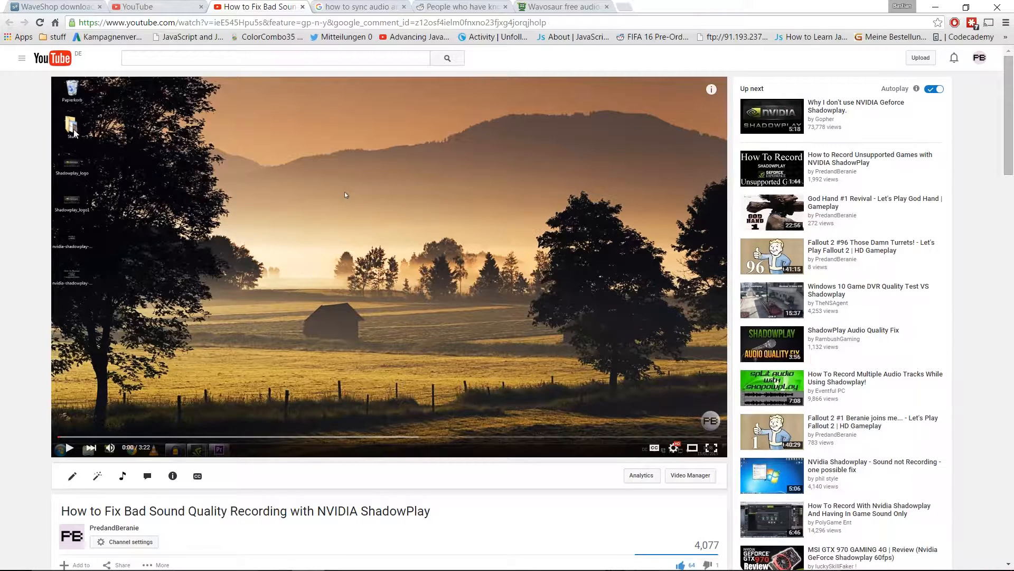
{"action": "mouse_move", "coordinate": [108, 143]}
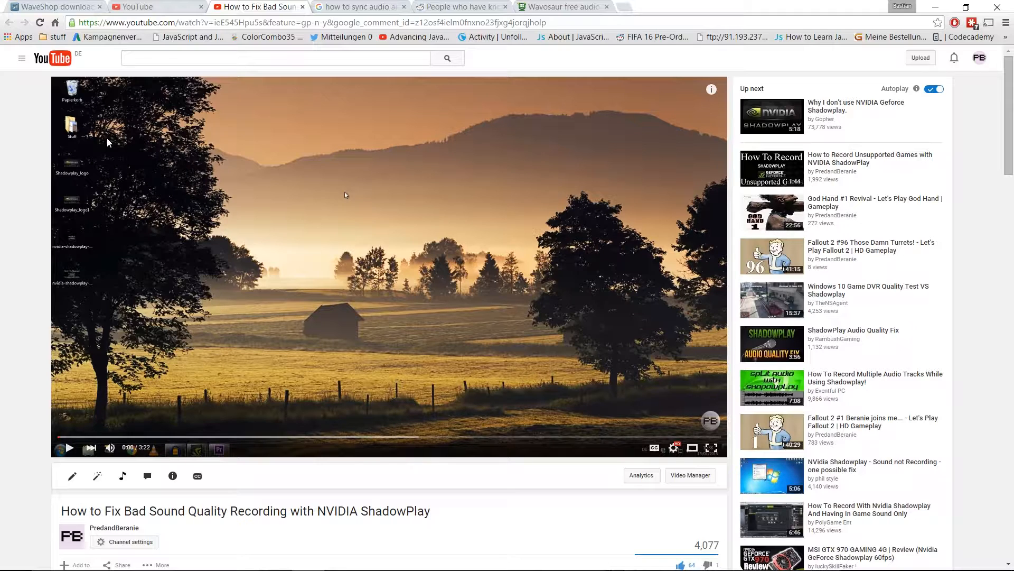
{"action": "mouse_move", "coordinate": [235, 302]}
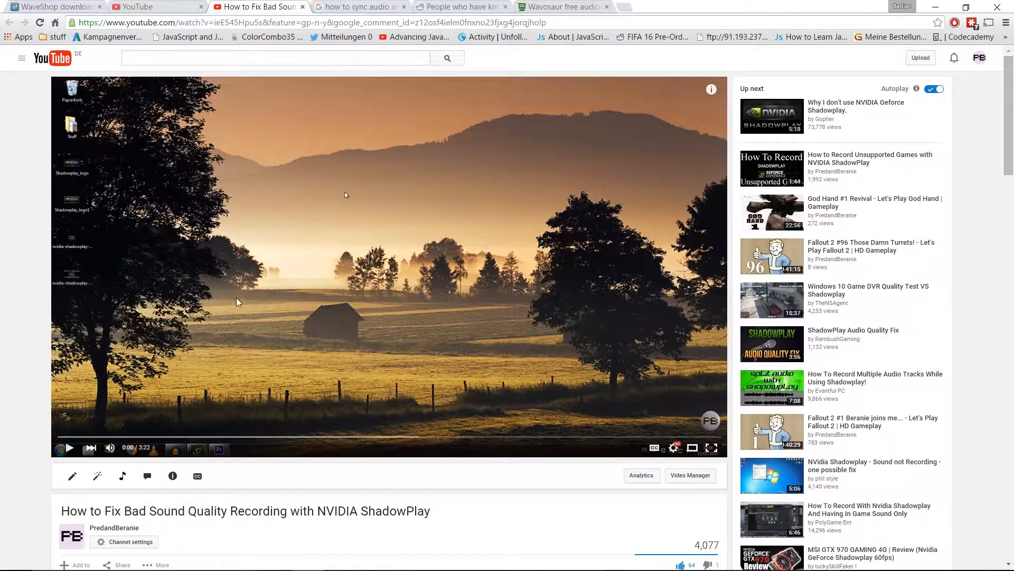
{"action": "mouse_move", "coordinate": [218, 298]}
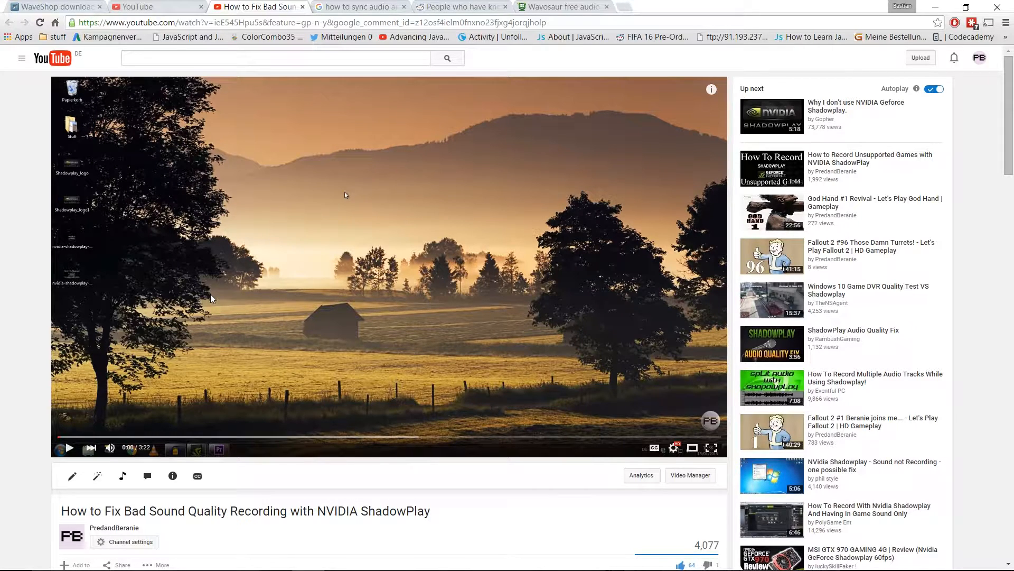
{"action": "mouse_move", "coordinate": [207, 298]}
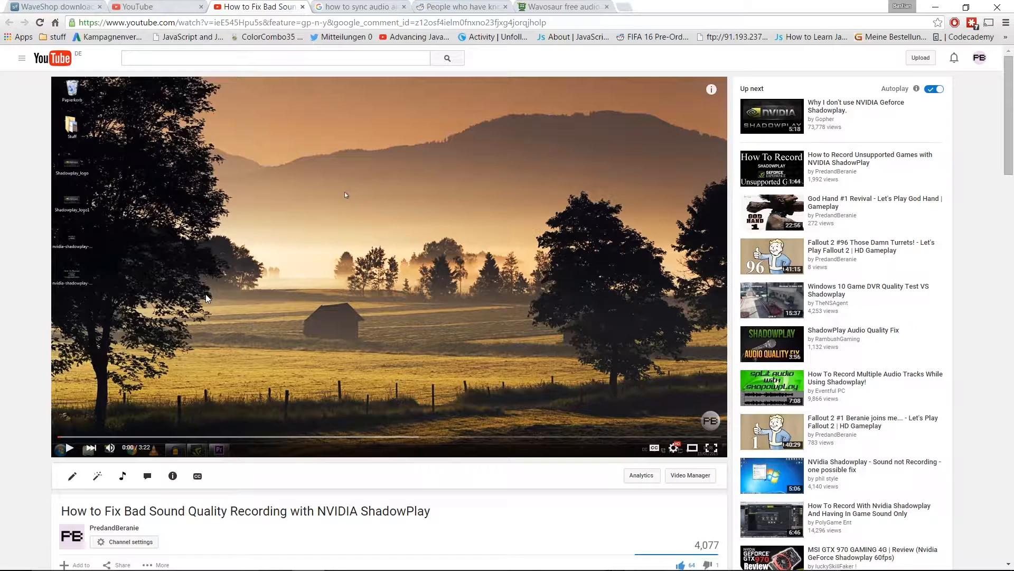
{"action": "mouse_move", "coordinate": [198, 299]}
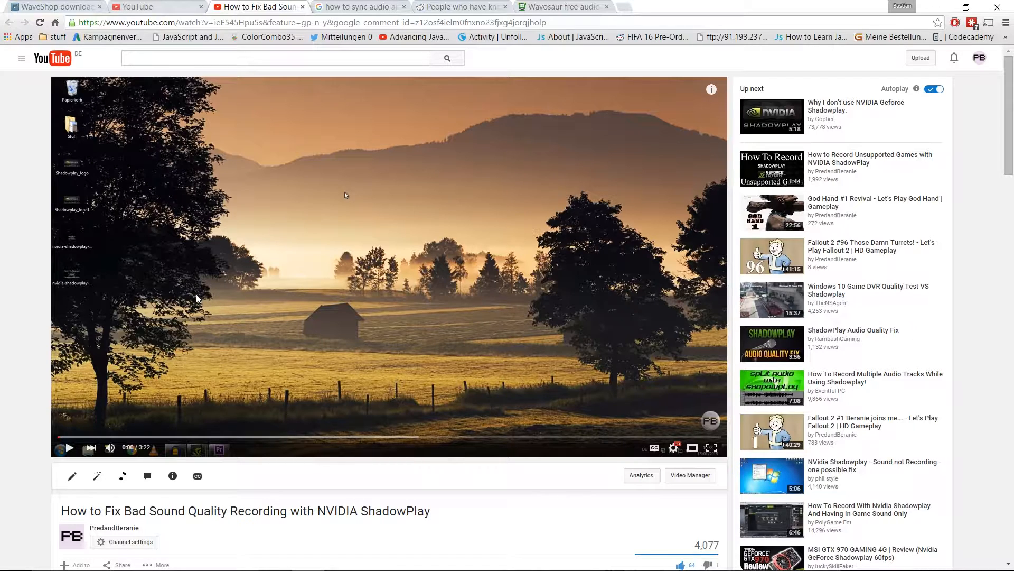
{"action": "mouse_move", "coordinate": [74, 460]}
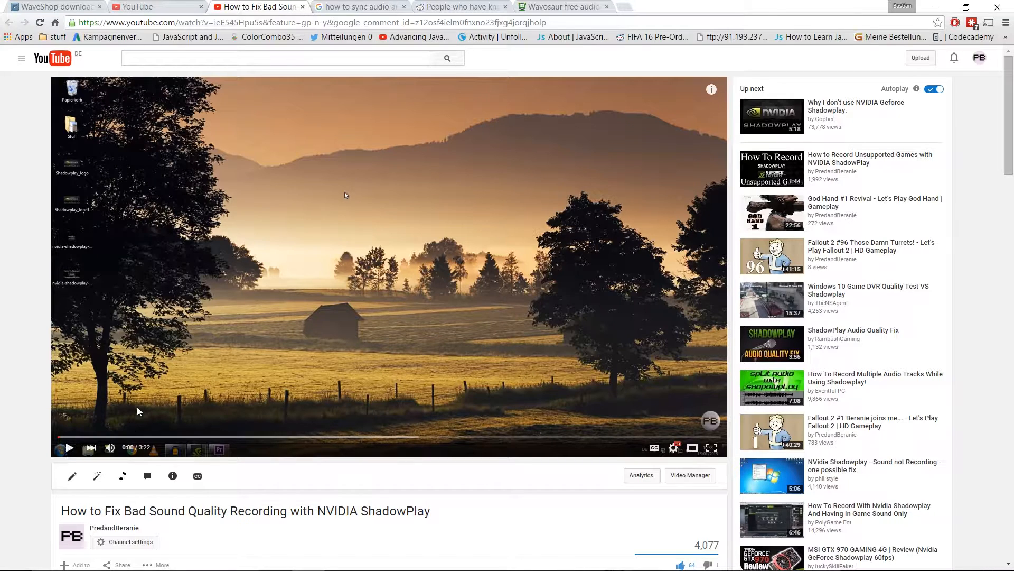
{"action": "mouse_move", "coordinate": [125, 411]}
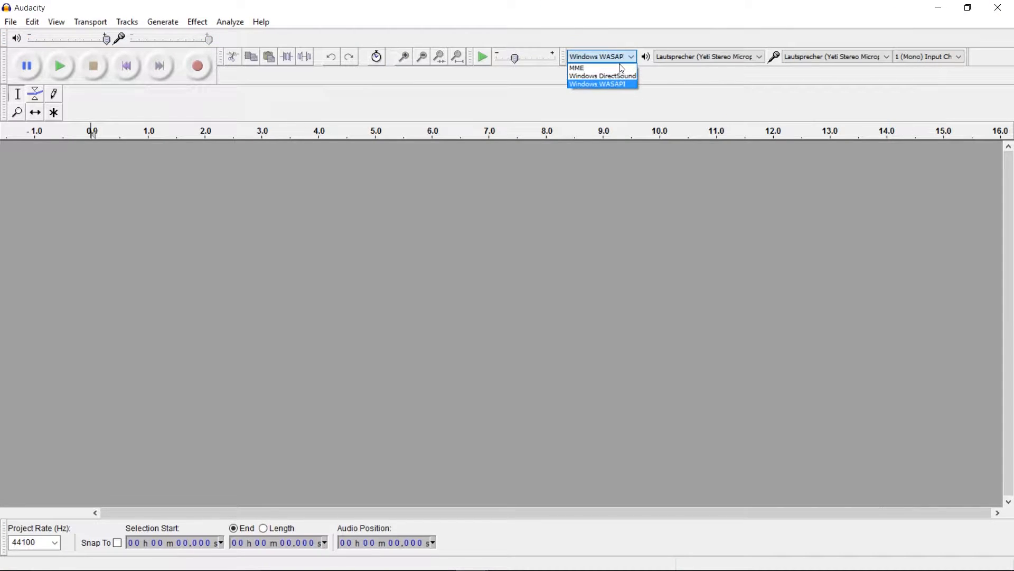
Try MME as the audio host, then switch back to Windows WASAPI with the Yeti speakers as source.
{"action": "left_click", "coordinate": [577, 67]}
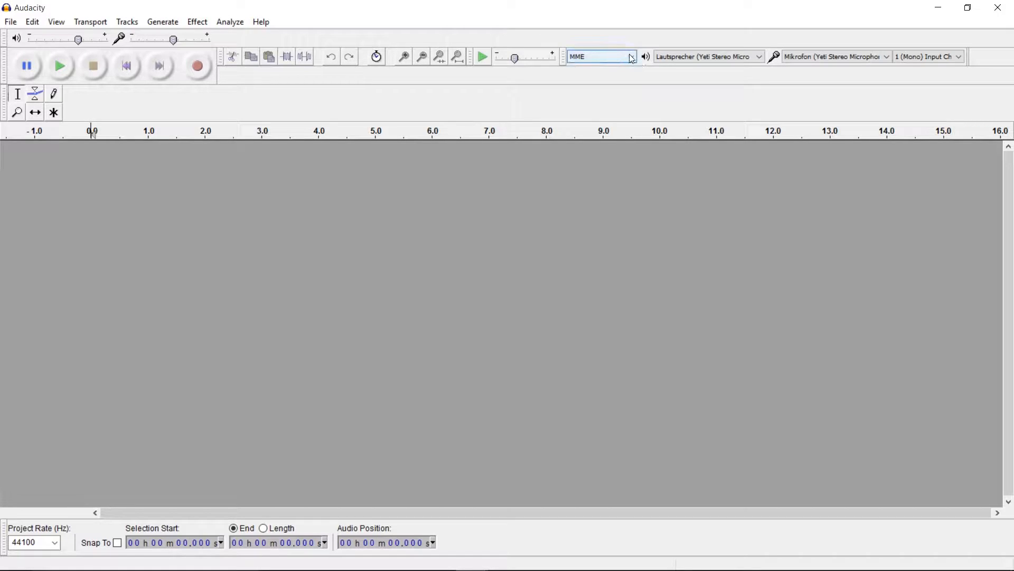
{"action": "left_click", "coordinate": [598, 56]}
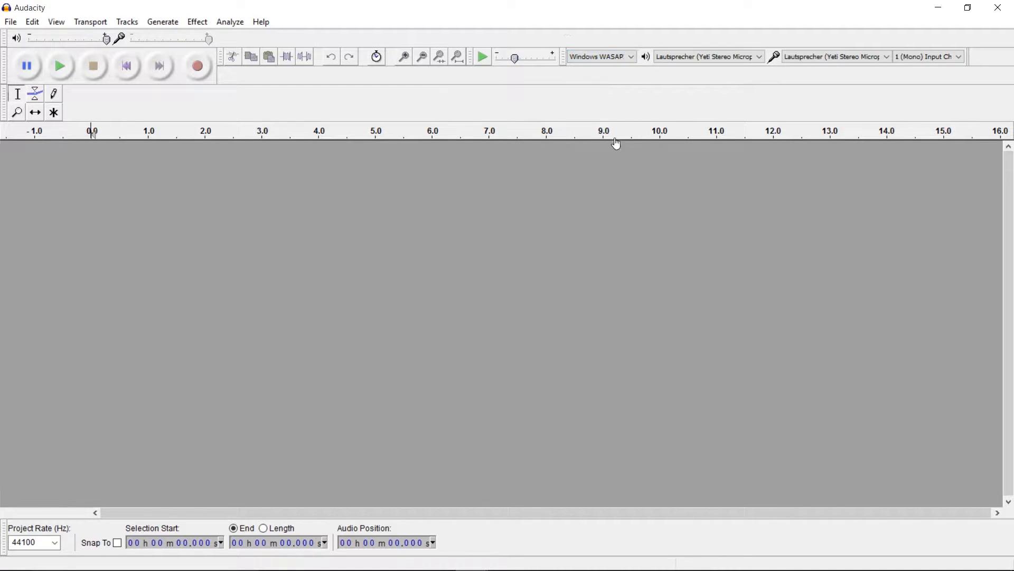
{"action": "mouse_move", "coordinate": [198, 66]}
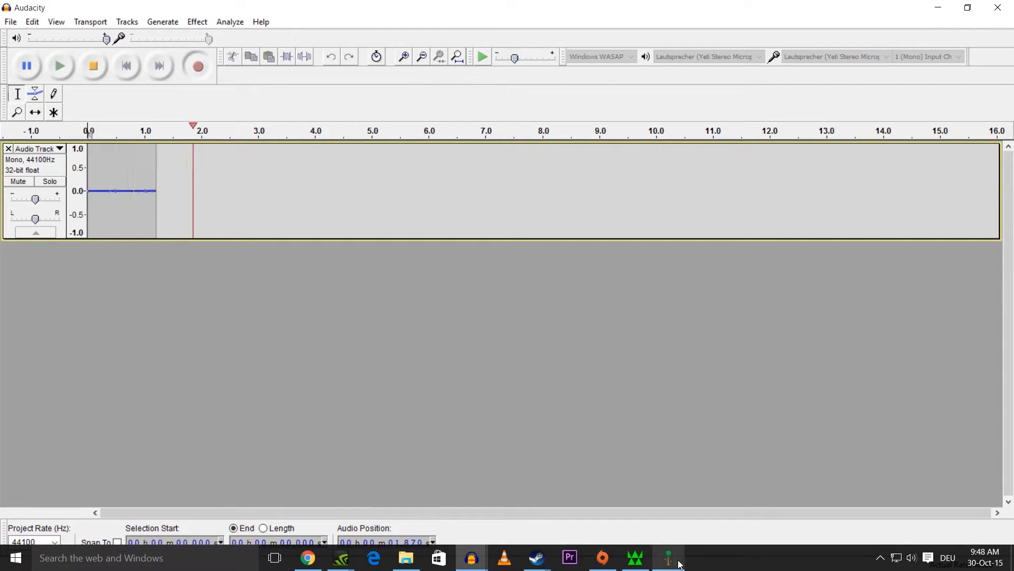
Let the game audio record for about 23 seconds, then stop the recording.
{"action": "left_click", "coordinate": [669, 557]}
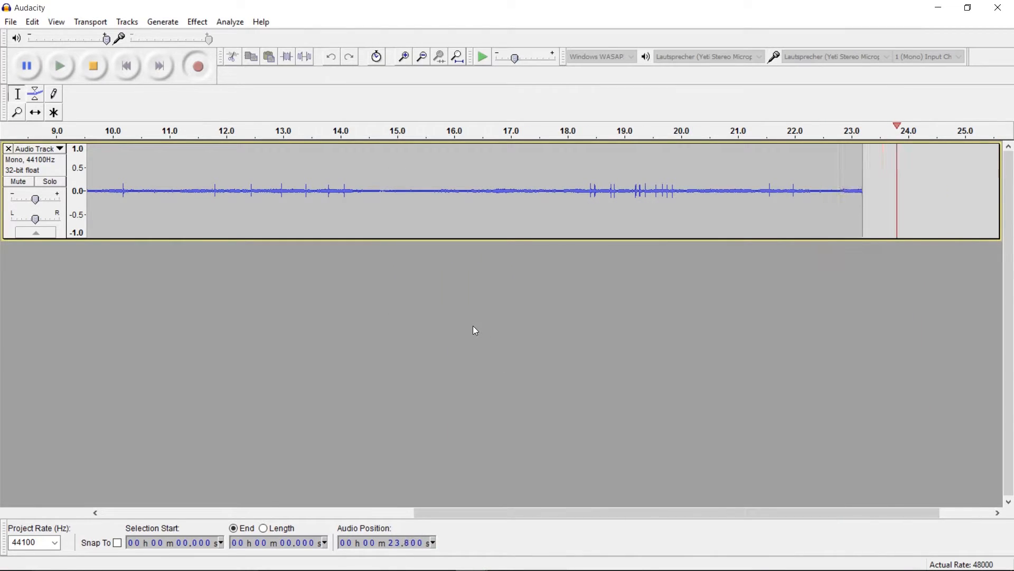
{"action": "left_click", "coordinate": [92, 65]}
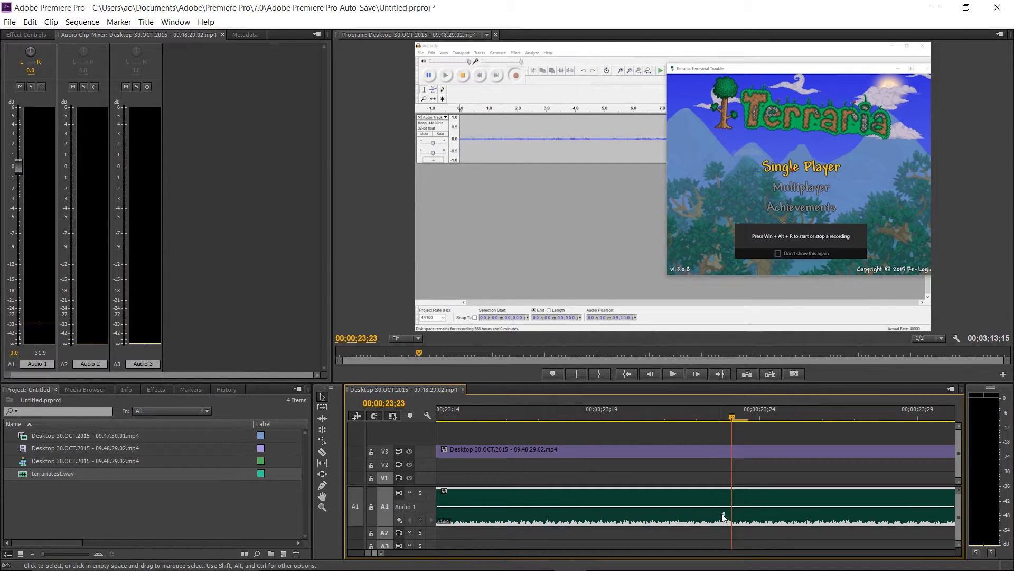
Align terrariatest.wav on track A1 with the desktop video clip and preview the sync.
{"action": "left_click_drag", "start_coordinate": [53, 473], "coordinate": [731, 506]}
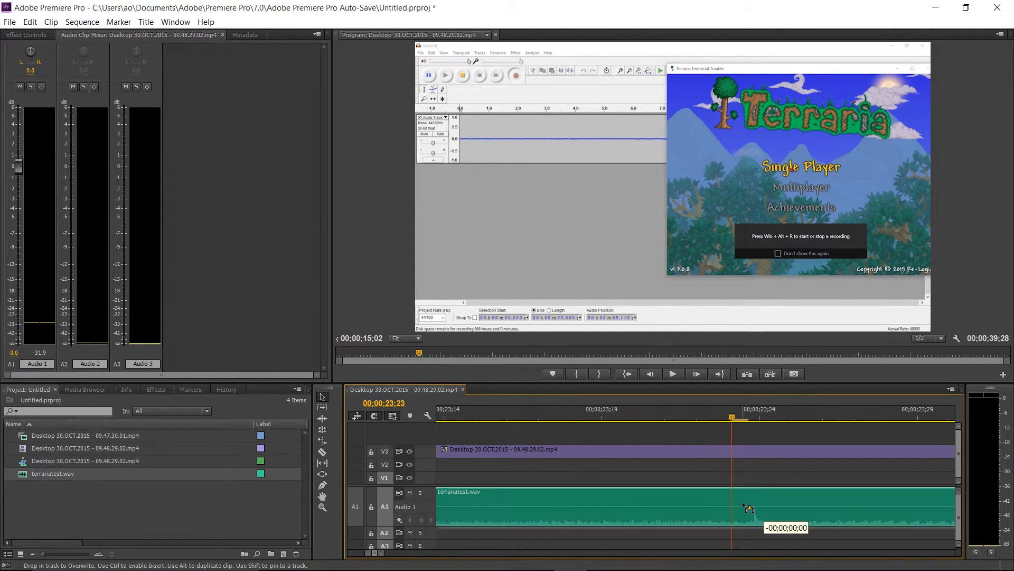
{"action": "left_click", "coordinate": [672, 373]}
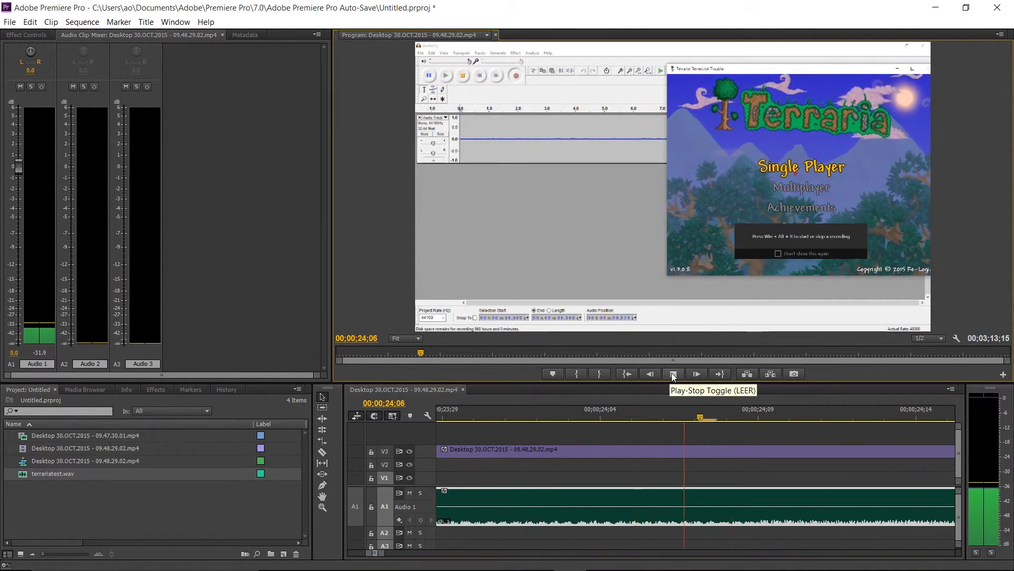
{"action": "left_click", "coordinate": [696, 374]}
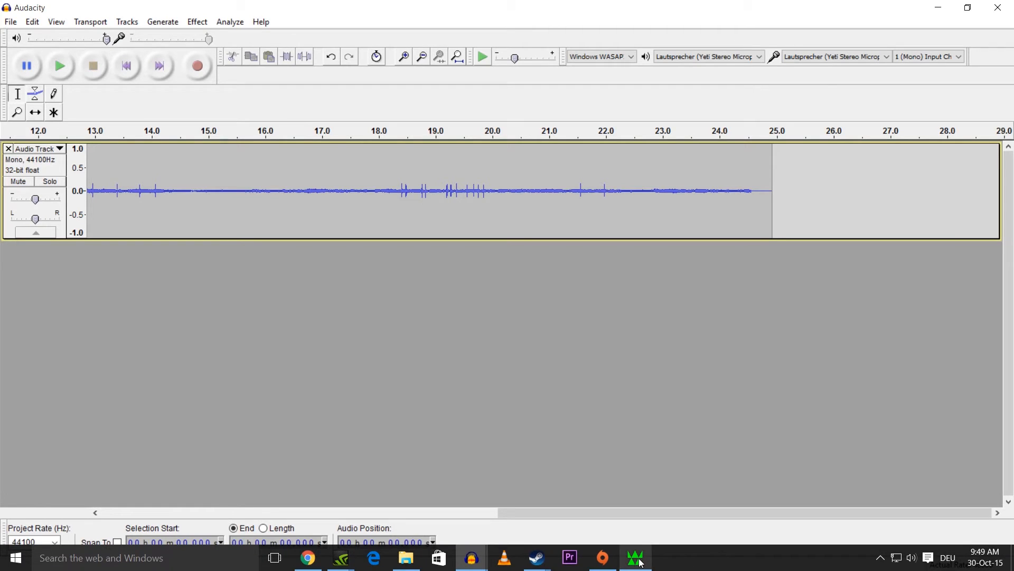
In WaveShop start a new recording saved as test.wav with 1 channel.
{"action": "left_click", "coordinate": [635, 556]}
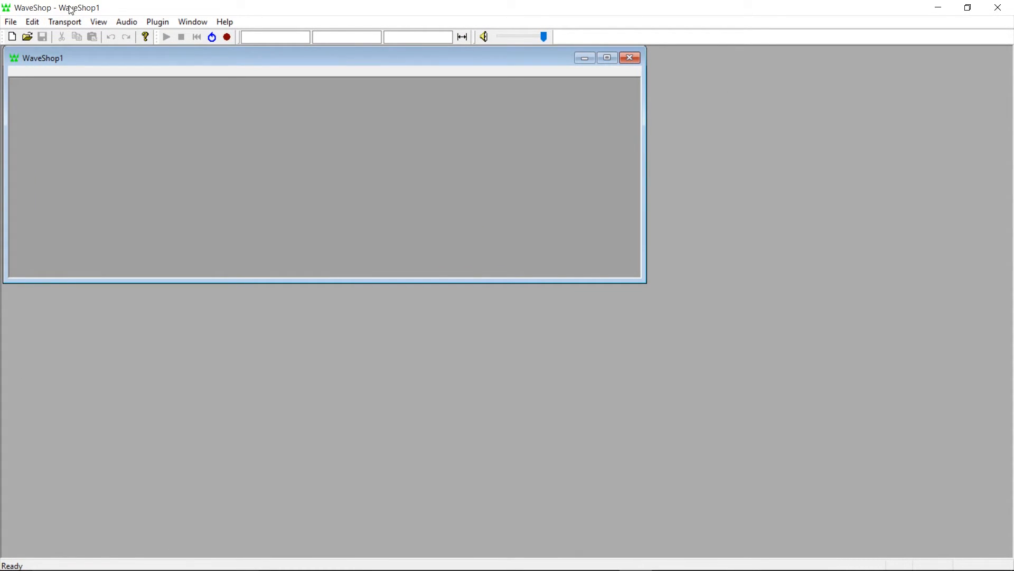
{"action": "mouse_move", "coordinate": [227, 37]}
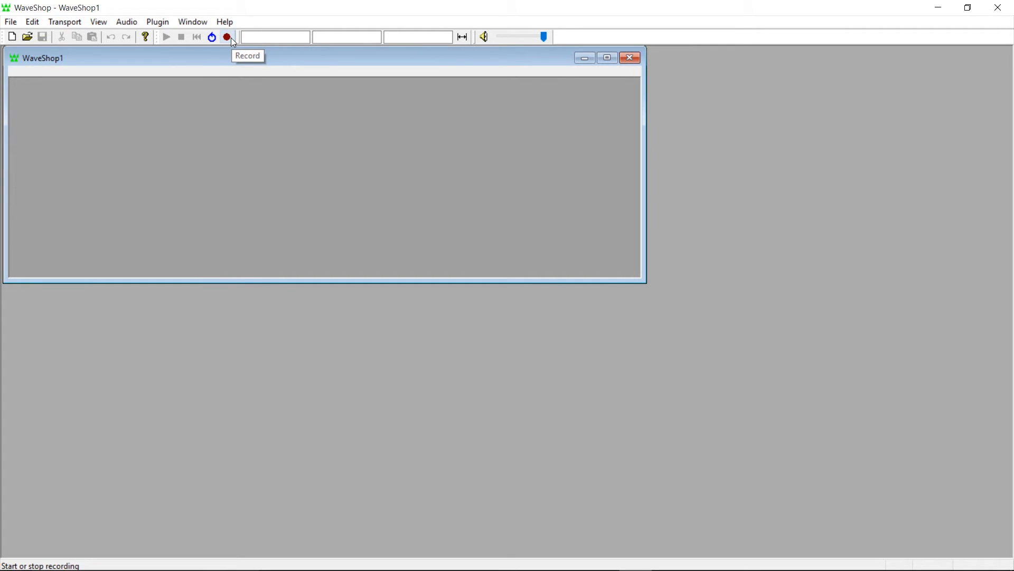
{"action": "left_click", "coordinate": [228, 37]}
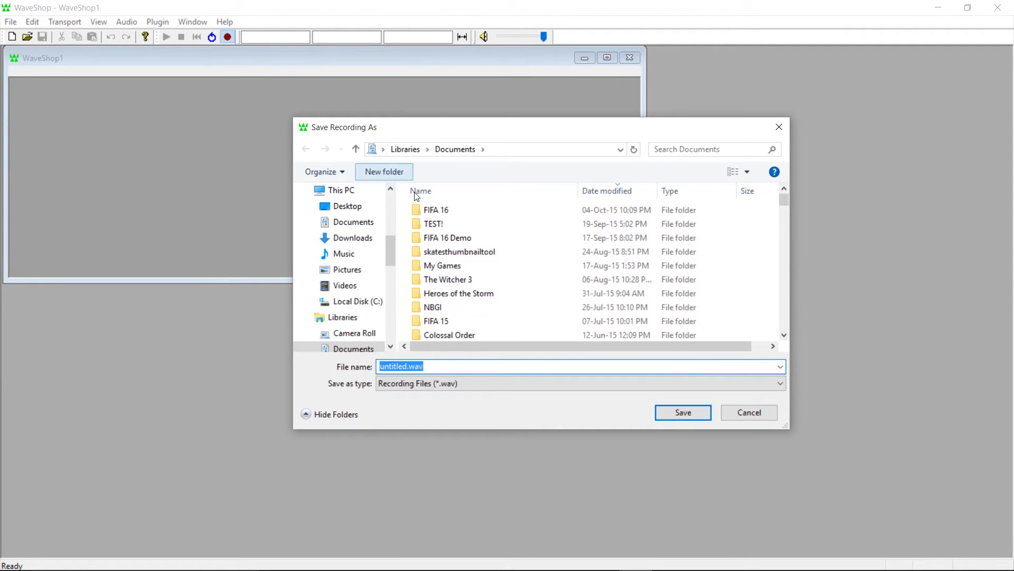
{"action": "left_click", "coordinate": [393, 367]}
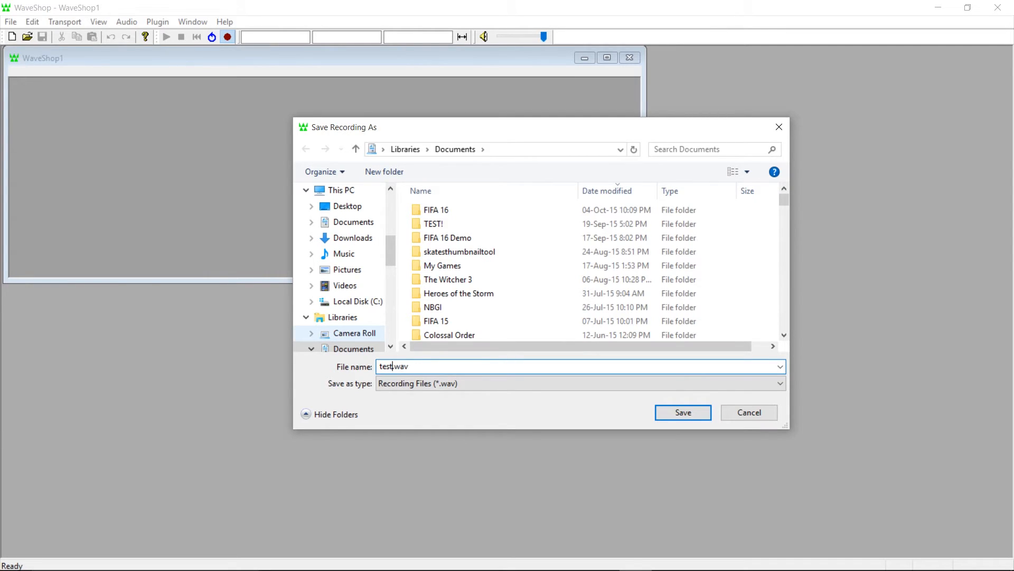
{"action": "left_click", "coordinate": [681, 412]}
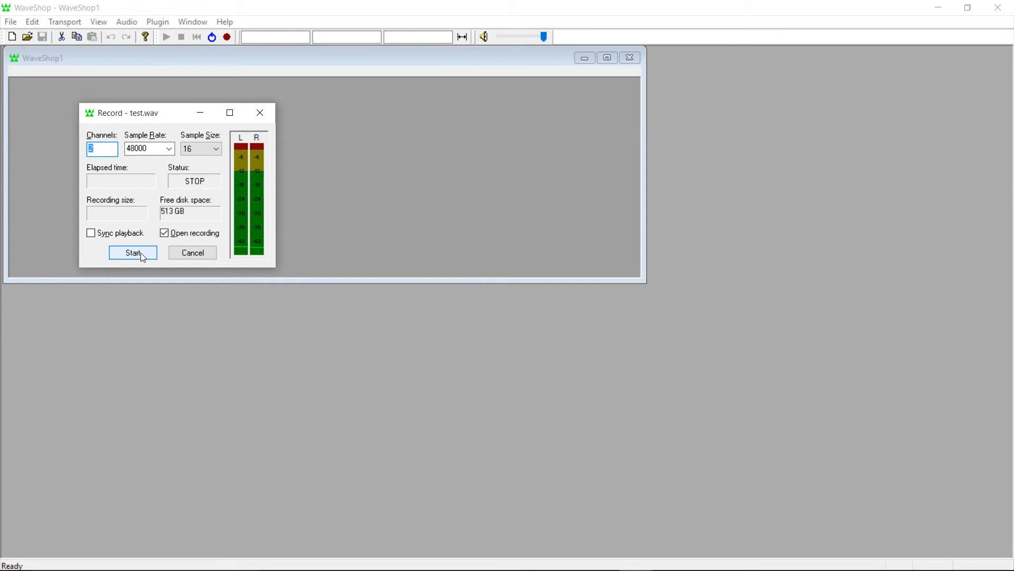
{"action": "type", "text": "1"}
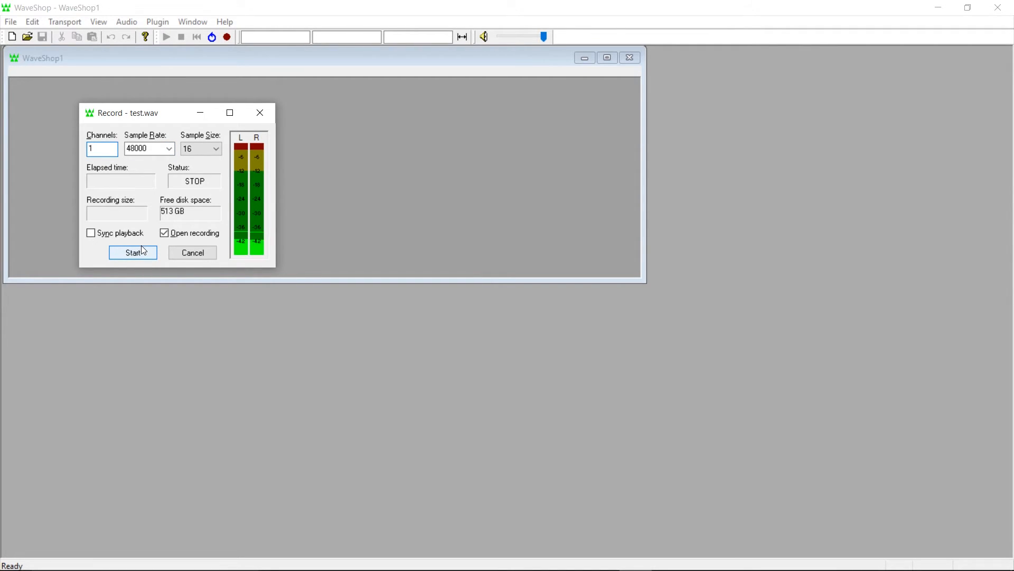
Record about five seconds of voice, stop and confirm to open the test.wav waveform.
{"action": "left_click", "coordinate": [133, 252]}
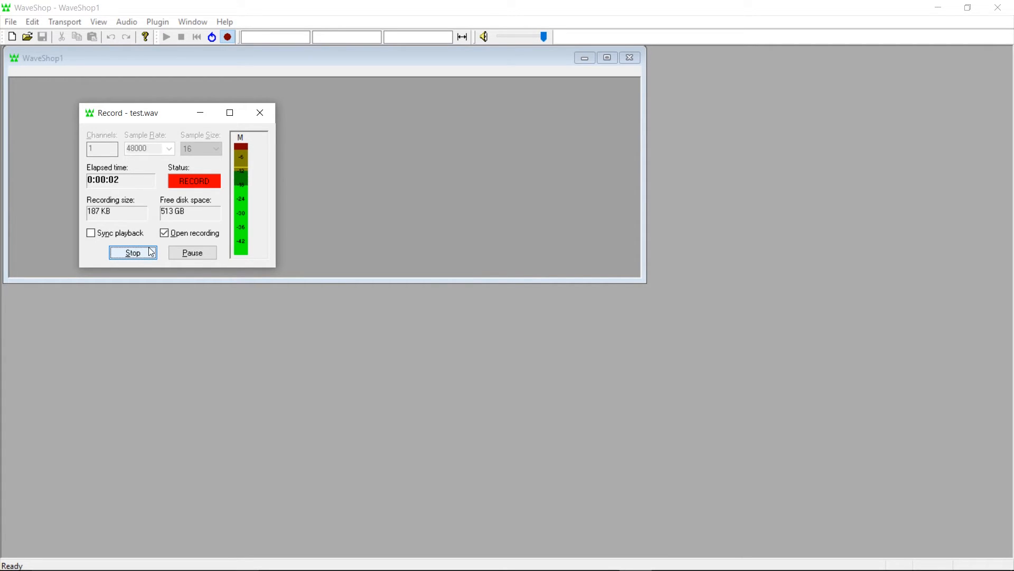
{"action": "left_click", "coordinate": [133, 253]}
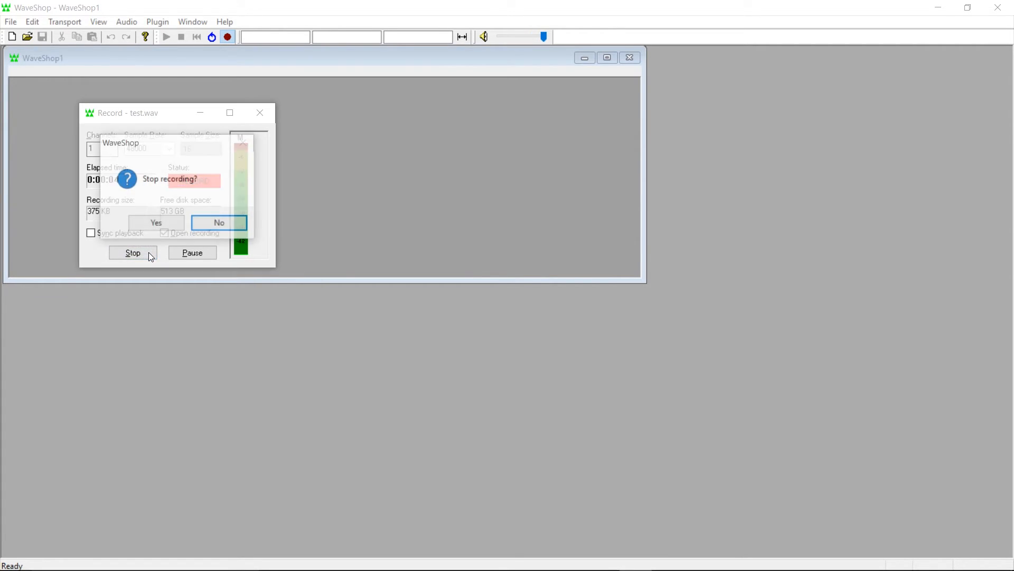
{"action": "left_click", "coordinate": [156, 222]}
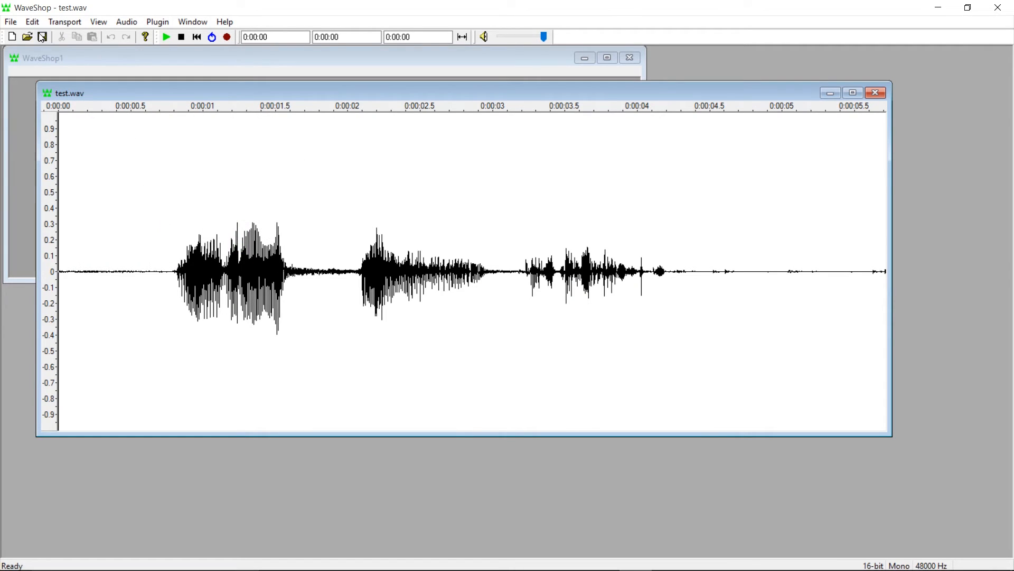
{"action": "mouse_move", "coordinate": [165, 37]}
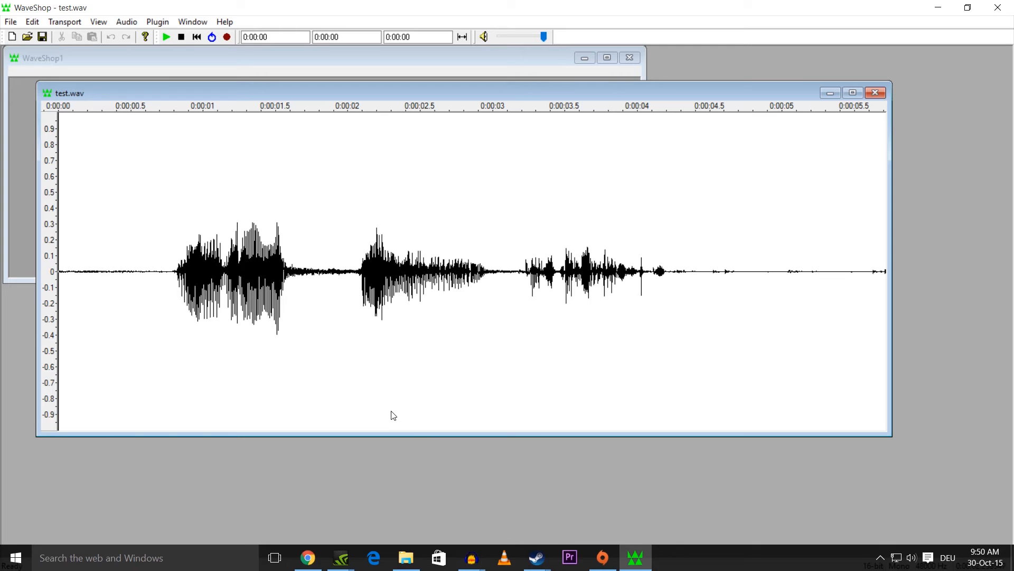
{"action": "mouse_move", "coordinate": [699, 187]}
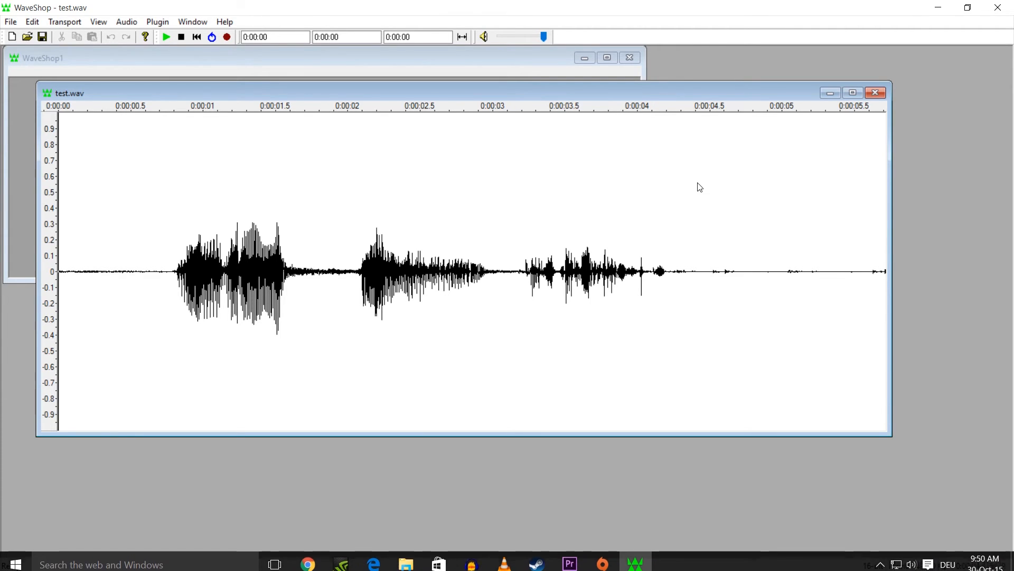
Select the spoken part of test.wav and browse the File, Edit and Transport menus.
{"action": "left_click_drag", "start_coordinate": [177, 271], "coordinate": [622, 272]}
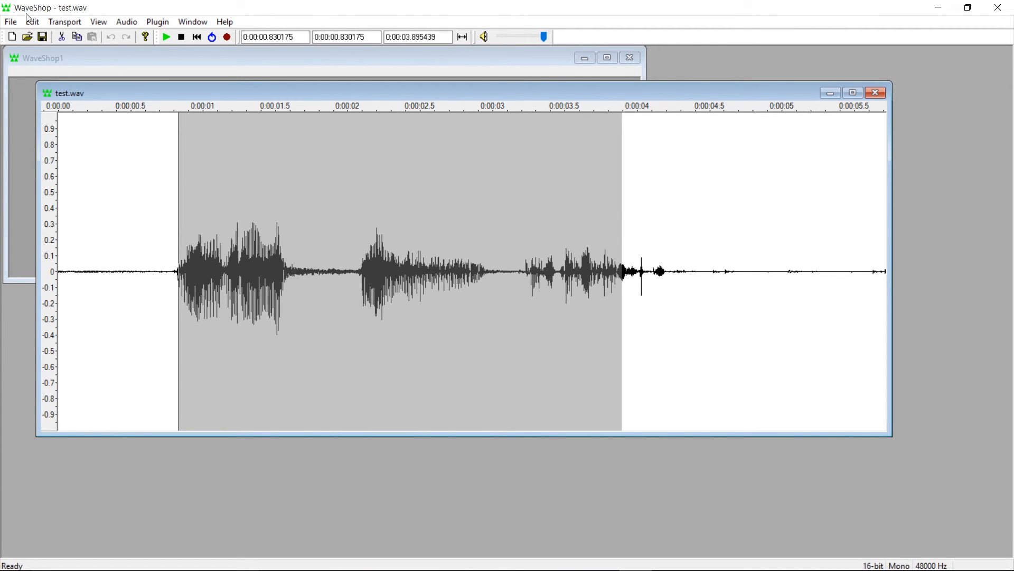
{"action": "left_click", "coordinate": [11, 21]}
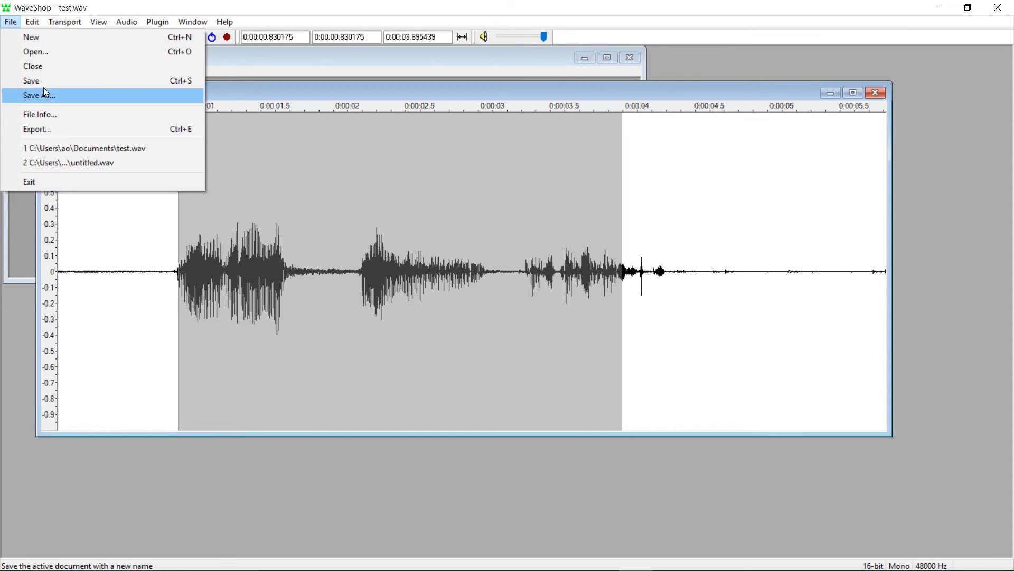
{"action": "left_click", "coordinate": [32, 21]}
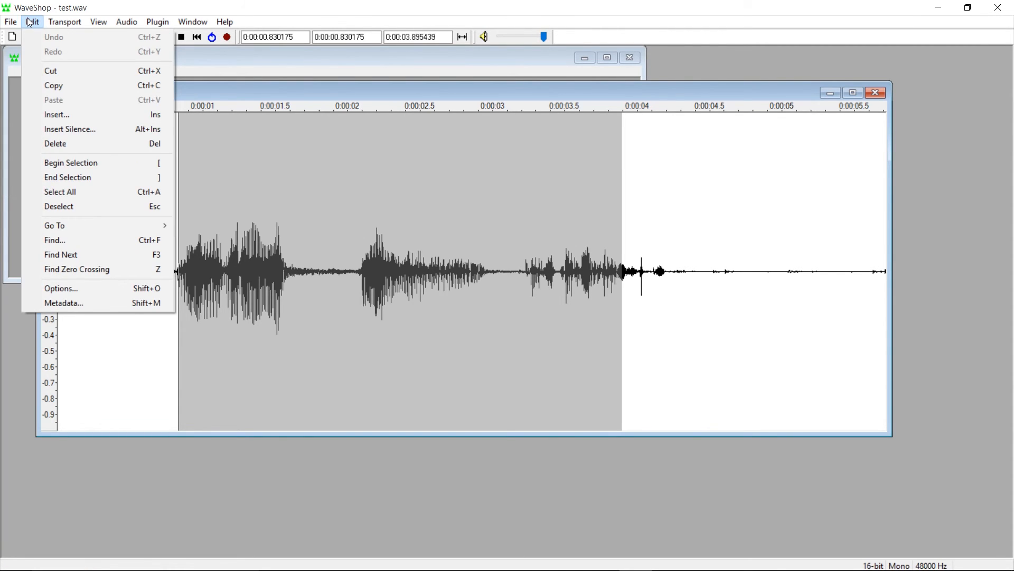
{"action": "left_click", "coordinate": [63, 21]}
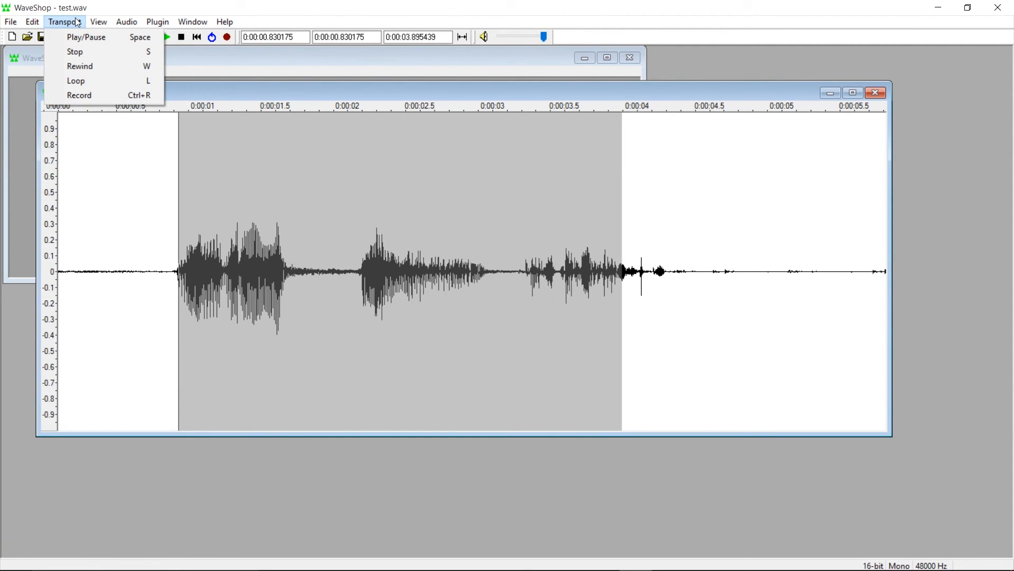
{"action": "left_click", "coordinate": [65, 21]}
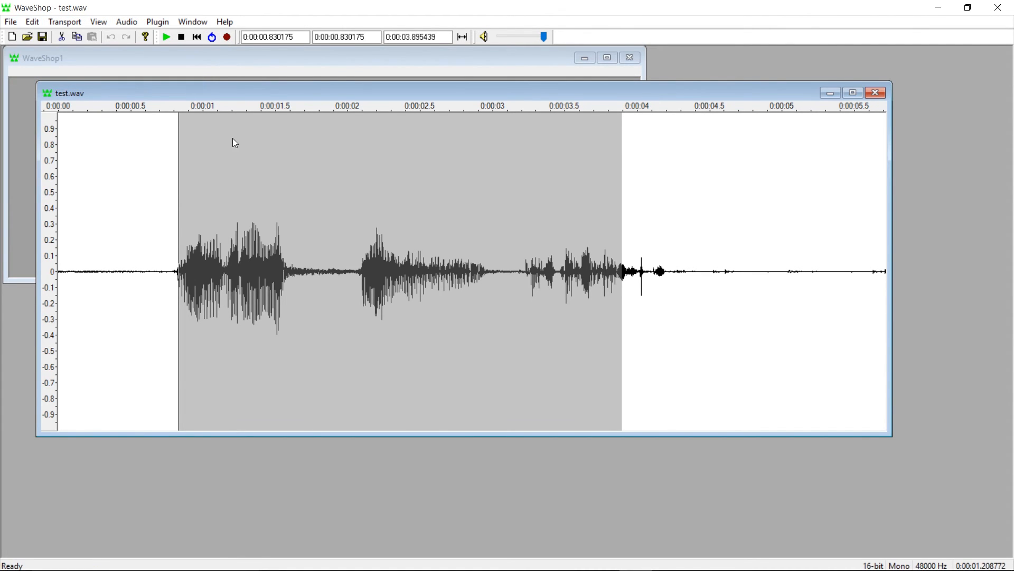
Dismiss the Save As dialog and close the test.wav window, leaving only WaveShop1.
{"action": "left_click", "coordinate": [11, 21]}
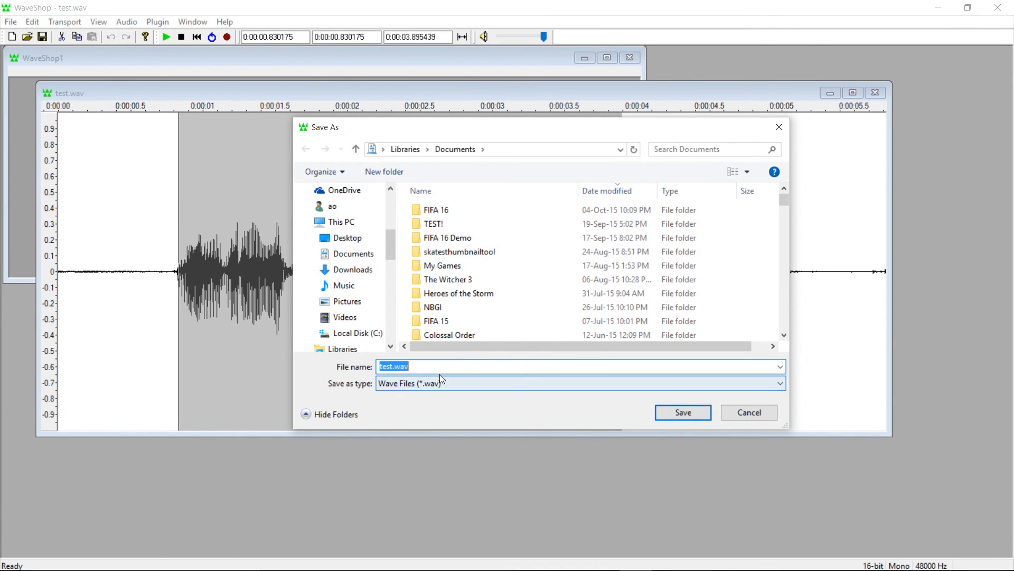
{"action": "left_click", "coordinate": [681, 412]}
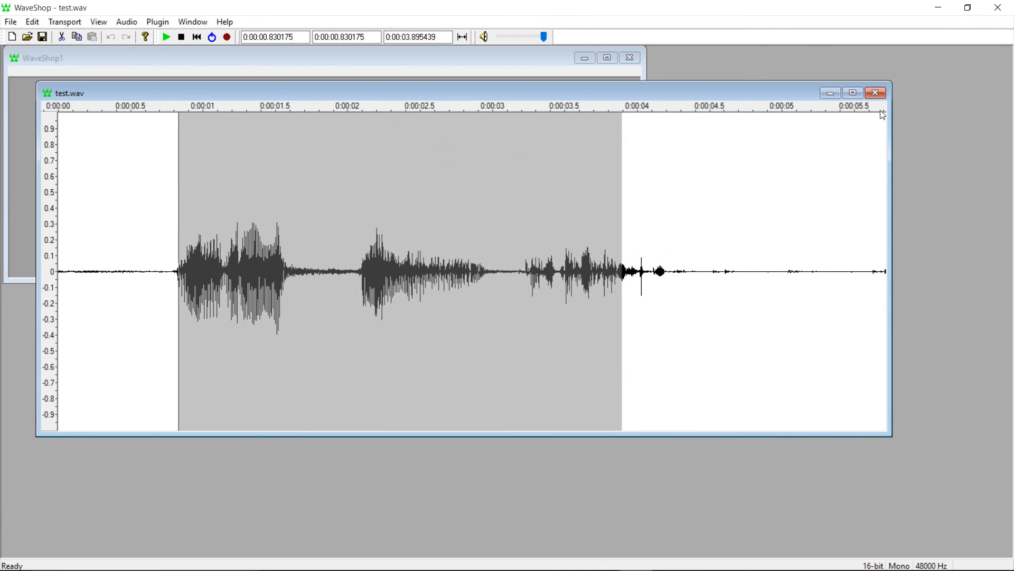
{"action": "mouse_move", "coordinate": [877, 93]}
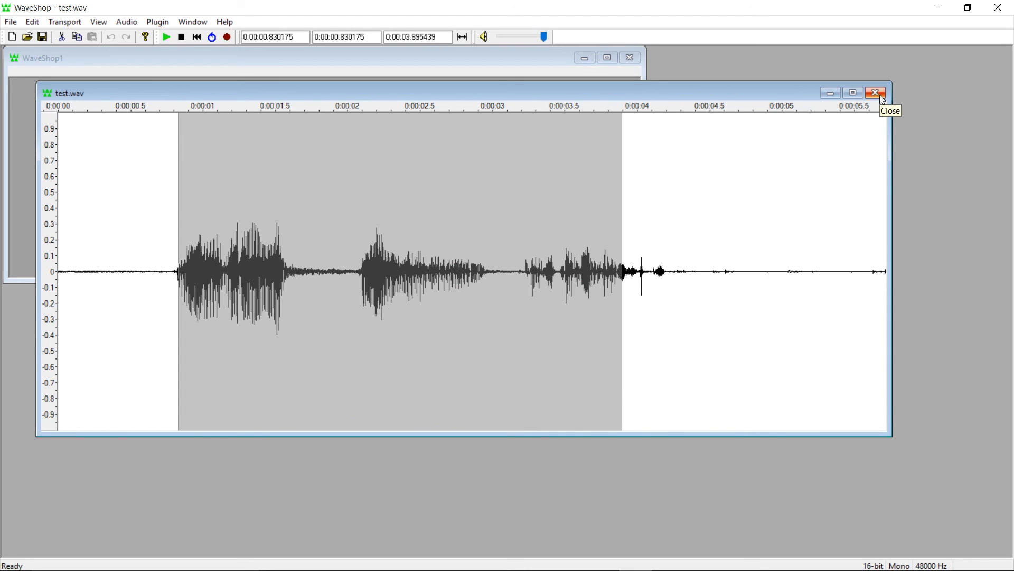
{"action": "left_click", "coordinate": [873, 93]}
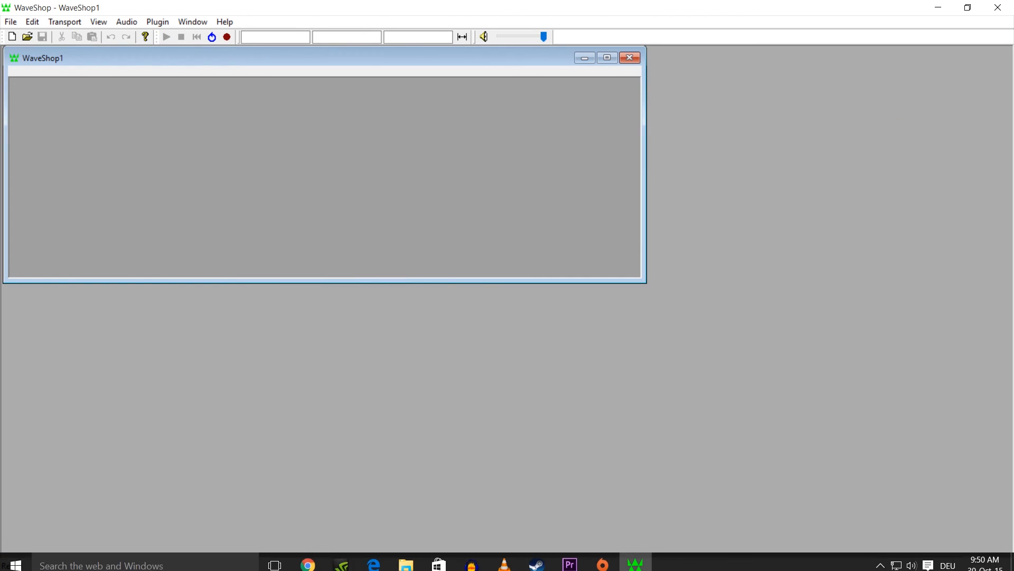